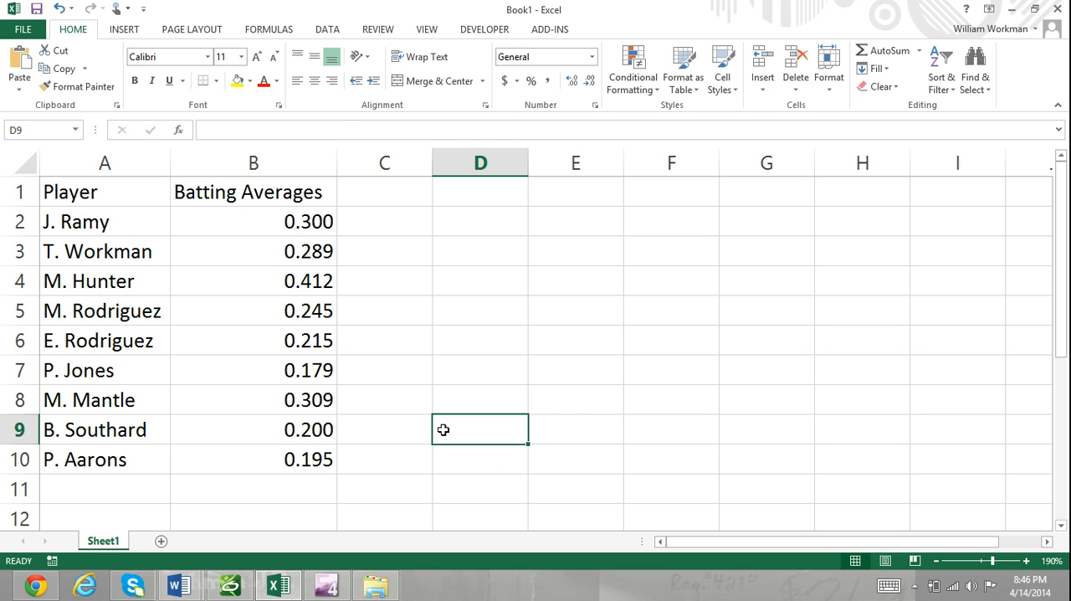
{"action": "mouse_move", "coordinate": [268, 29]}
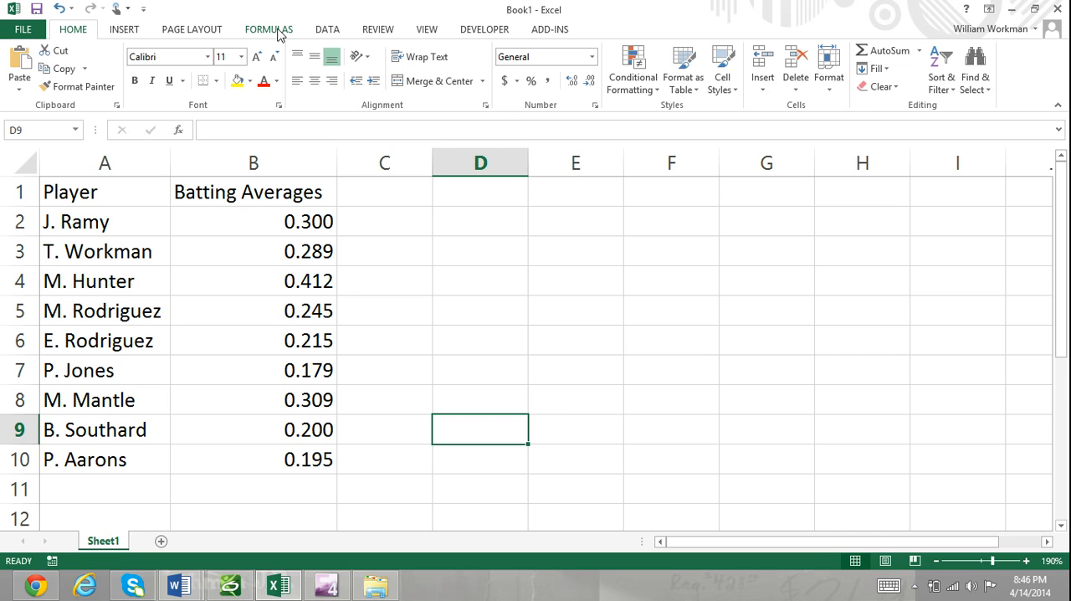
{"action": "mouse_move", "coordinate": [394, 262]}
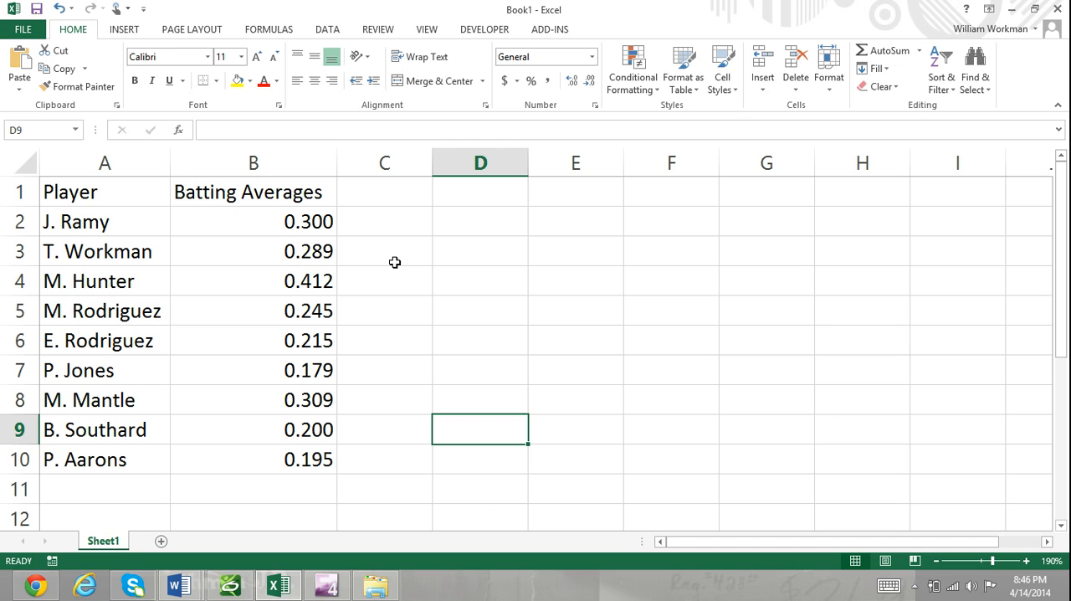
{"action": "mouse_move", "coordinate": [188, 149]}
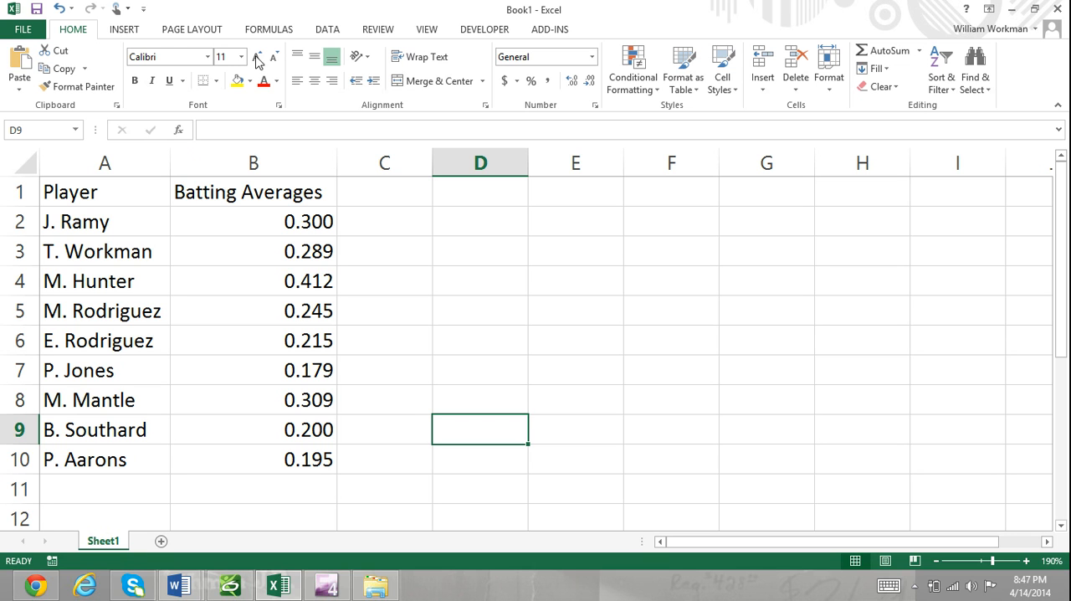
Show the Formulas tab, start a formula in D9, then cancel the Insert Function search.
{"action": "left_click", "coordinate": [268, 28]}
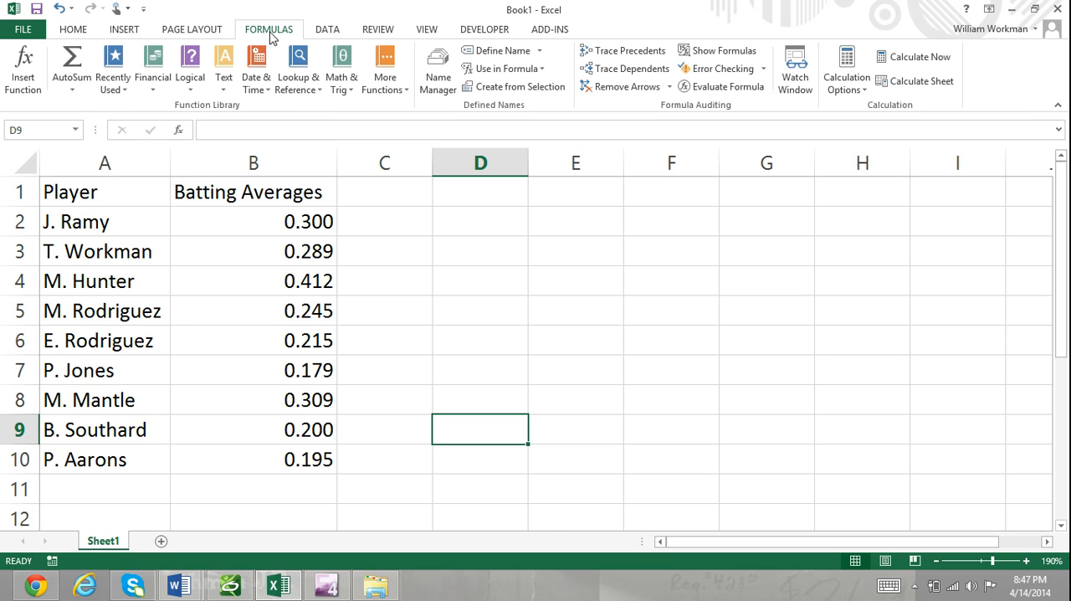
{"action": "type", "text": "="}
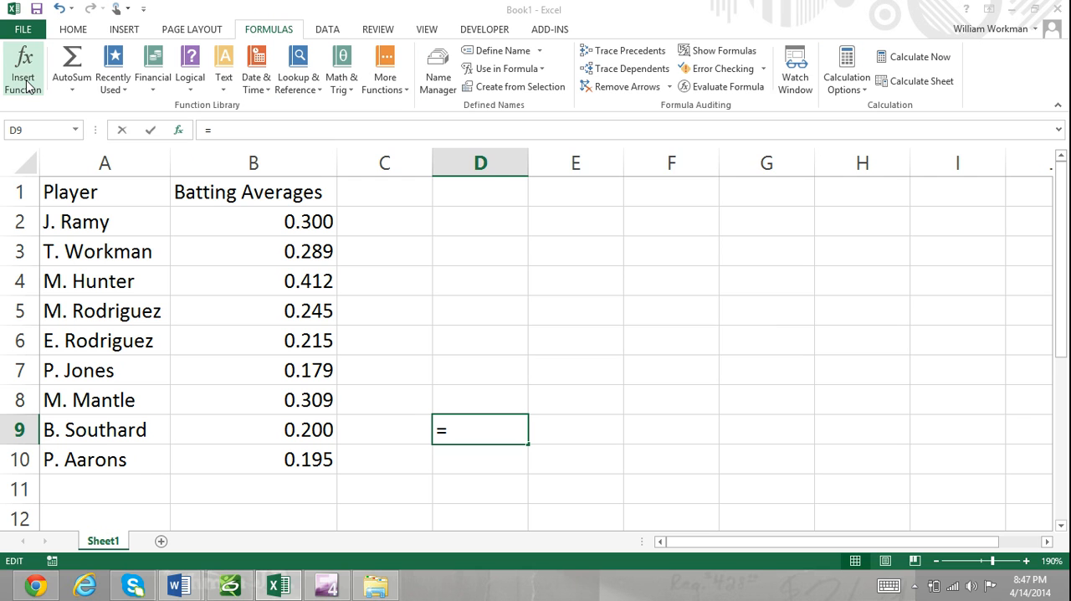
{"action": "left_click", "coordinate": [23, 68]}
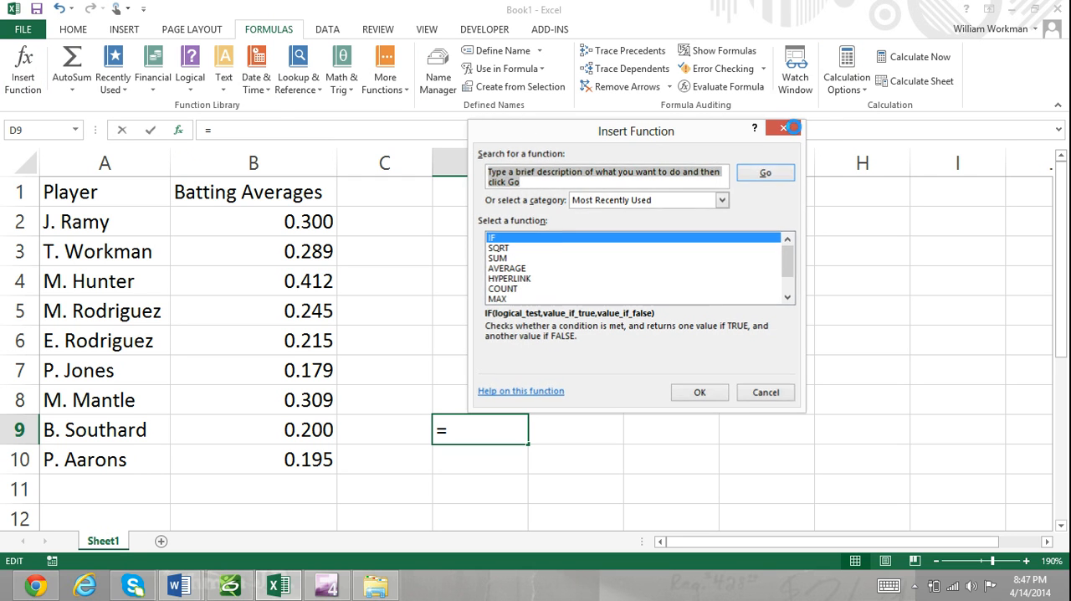
{"action": "left_click", "coordinate": [763, 392]}
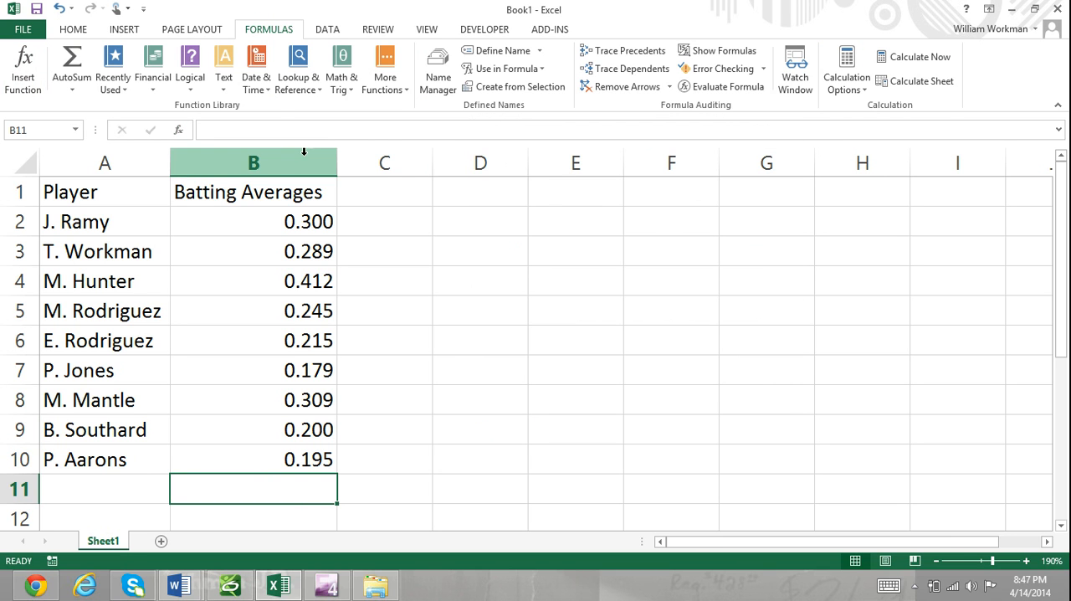
{"action": "mouse_move", "coordinate": [342, 69]}
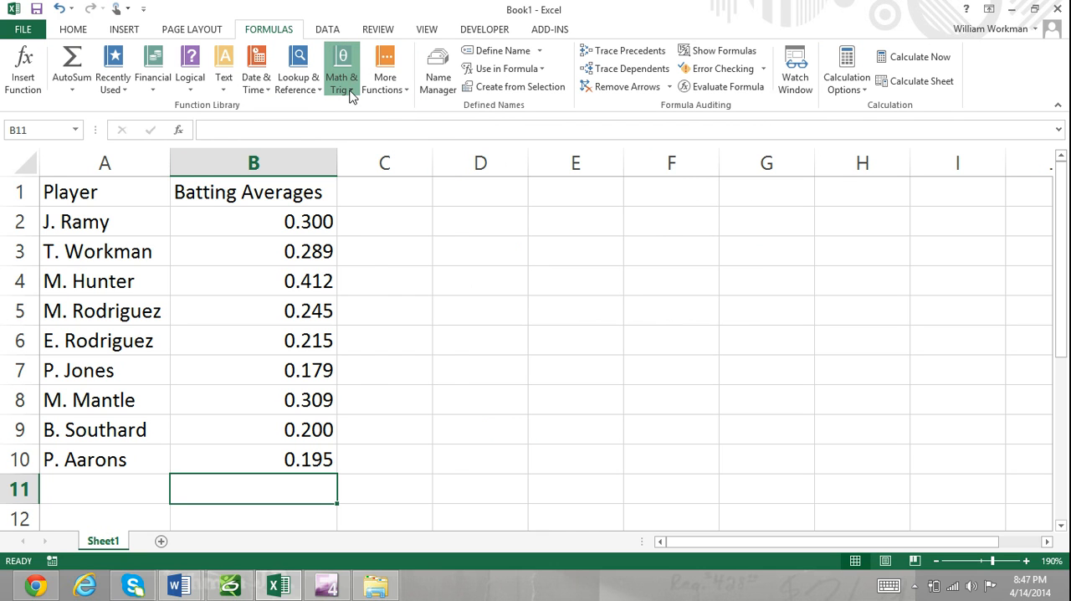
{"action": "left_click", "coordinate": [341, 69]}
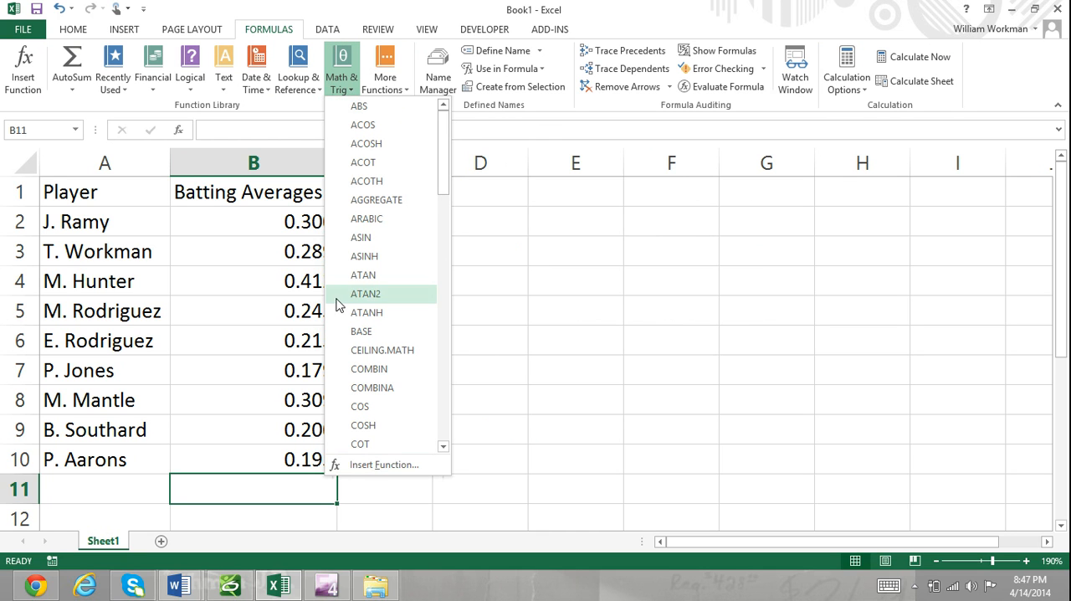
{"action": "left_click", "coordinate": [297, 68]}
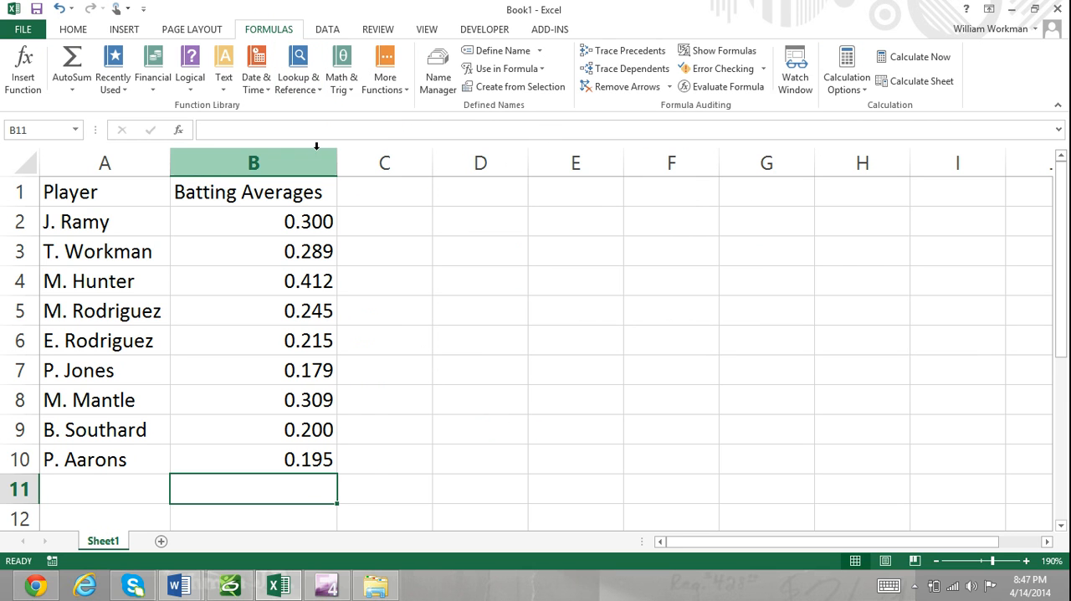
{"action": "left_click", "coordinate": [179, 129]}
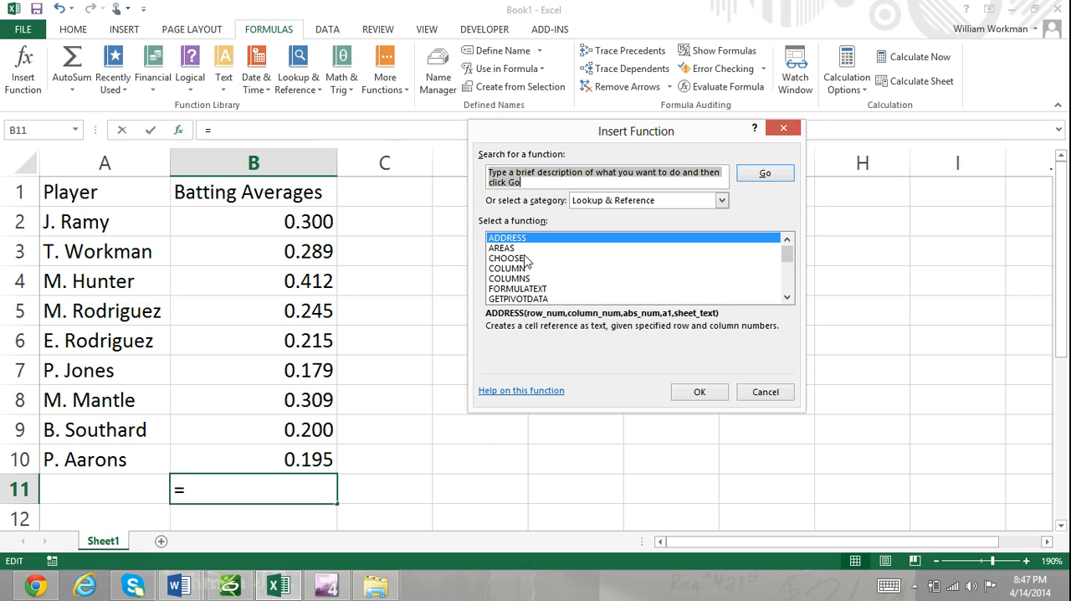
Move aside and close the old function search, then reopen Insert Function for B11.
{"action": "left_click_drag", "start_coordinate": [636, 130], "coordinate": [538, 140]}
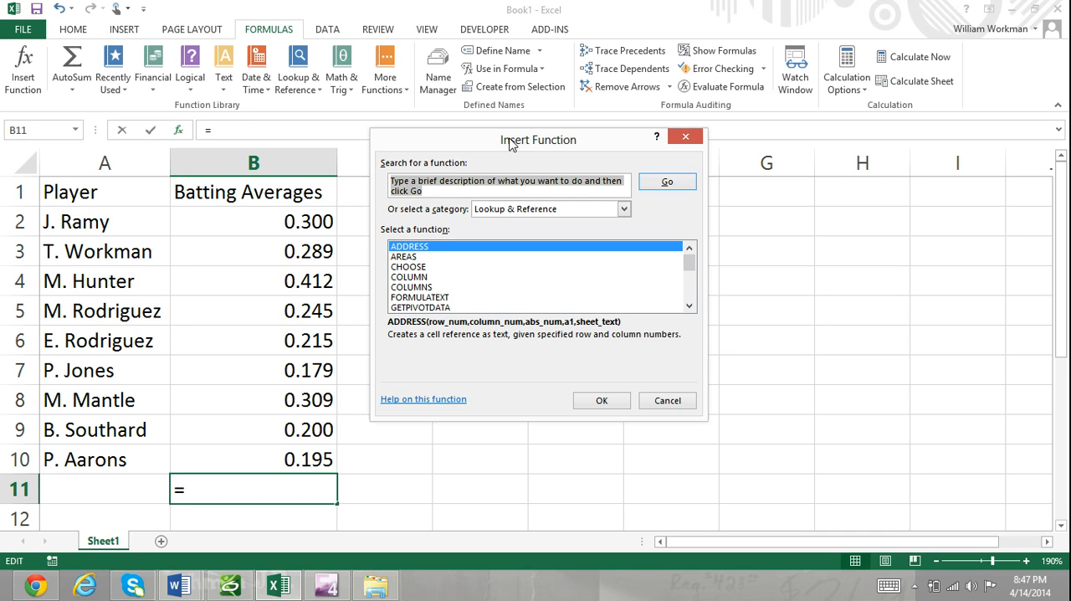
{"action": "mouse_move", "coordinate": [442, 216]}
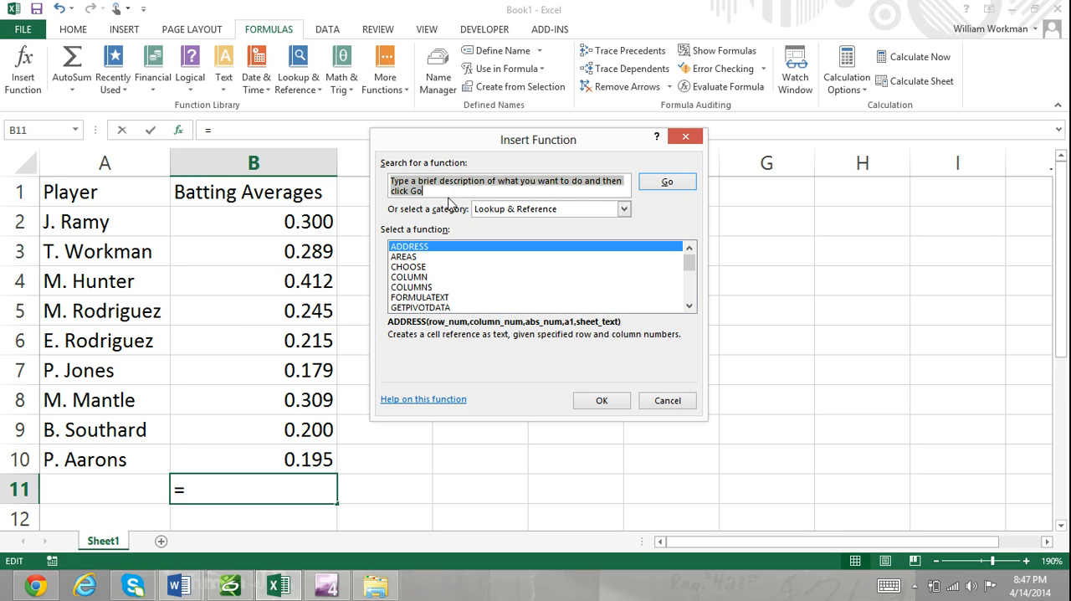
{"action": "mouse_move", "coordinate": [698, 151]}
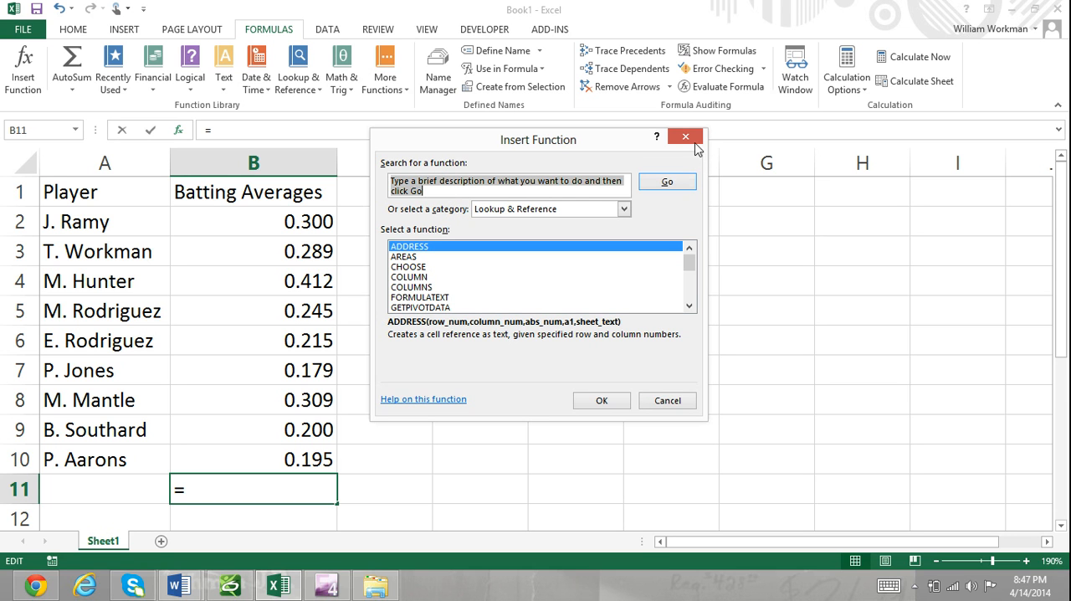
{"action": "mouse_move", "coordinate": [685, 136]}
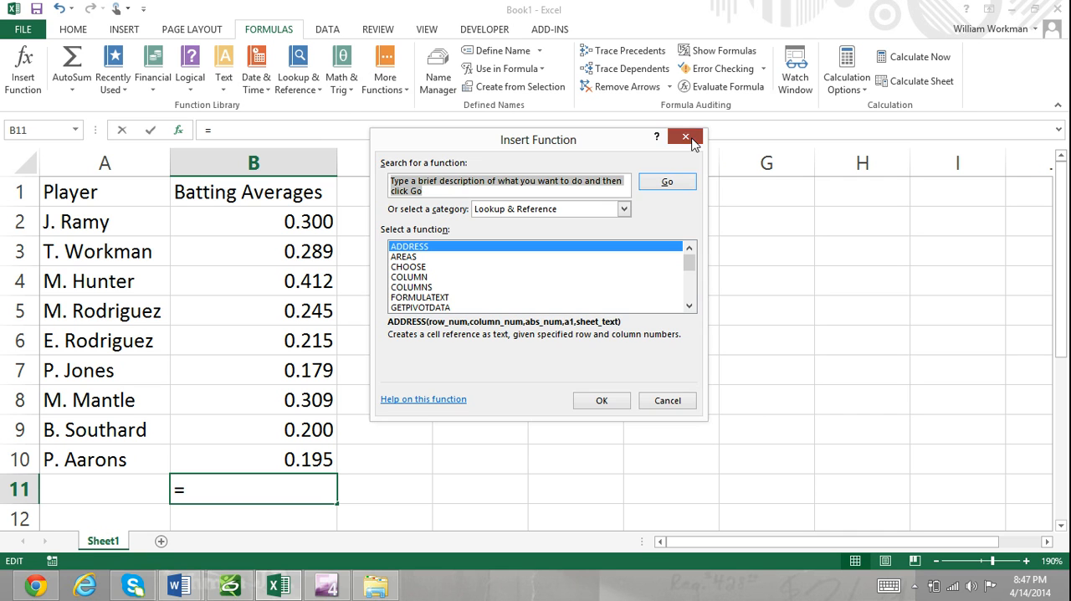
{"action": "left_click", "coordinate": [684, 136]}
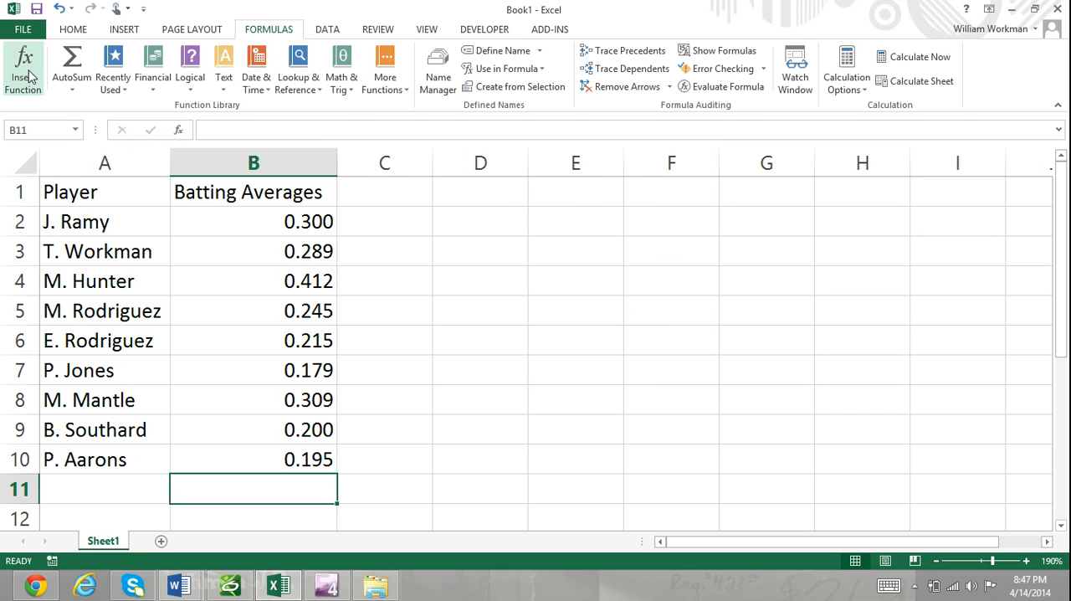
{"action": "mouse_move", "coordinate": [23, 68]}
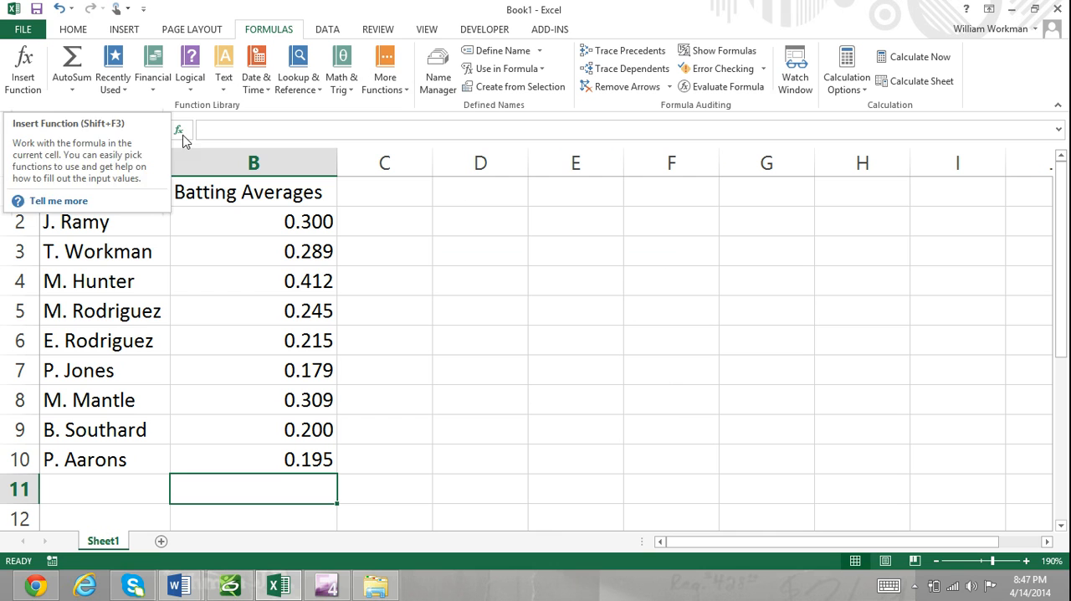
{"action": "left_click", "coordinate": [178, 130]}
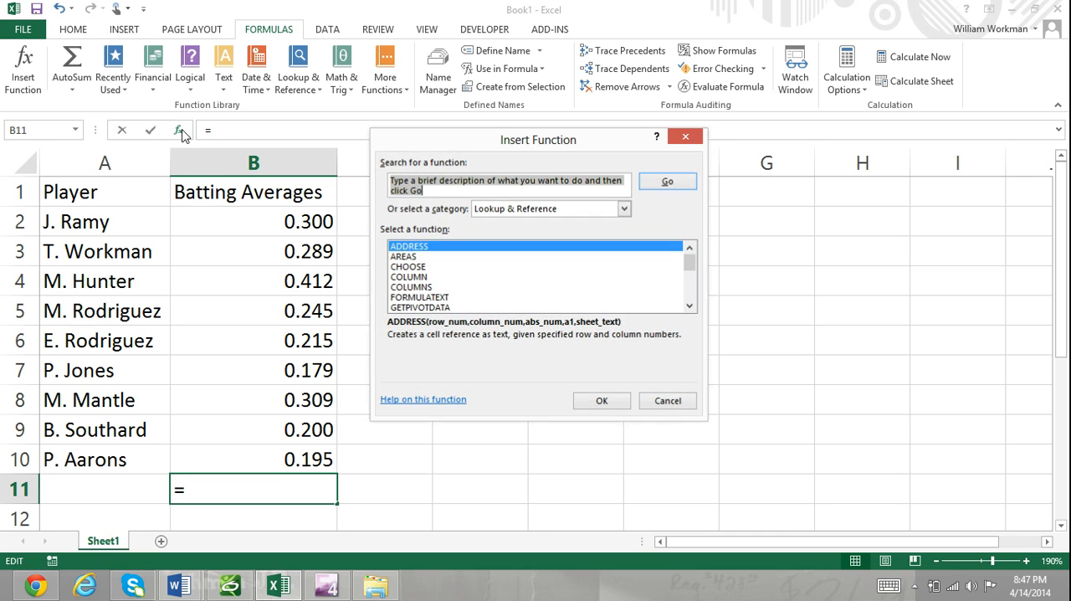
{"action": "mouse_move", "coordinate": [448, 368]}
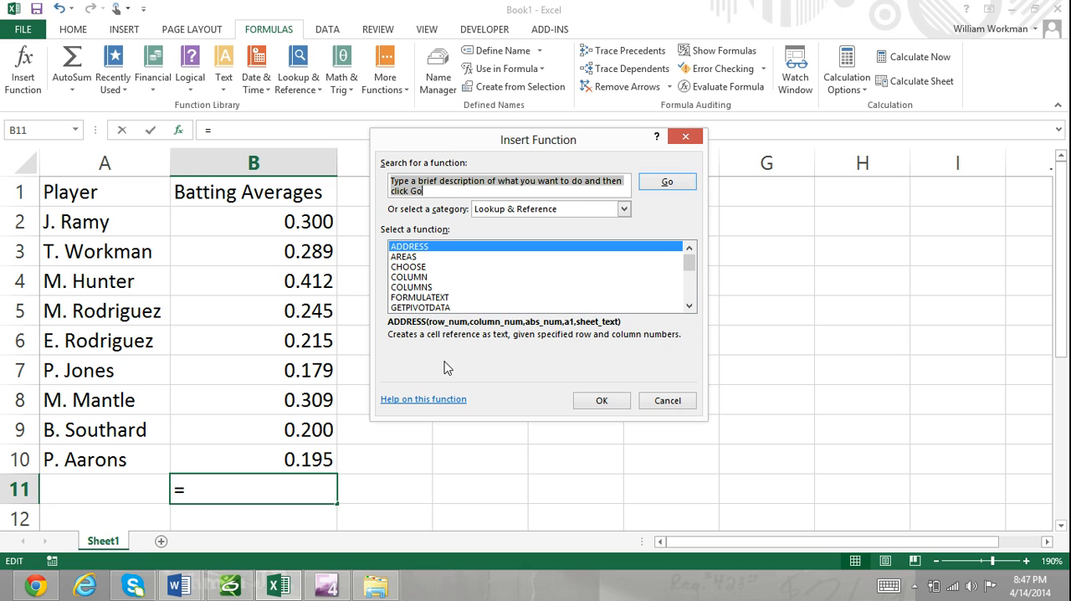
Search Insert Function for adding up numbers, refining the query until SUM tops the list.
{"action": "type", "text": "adding up the value o"}
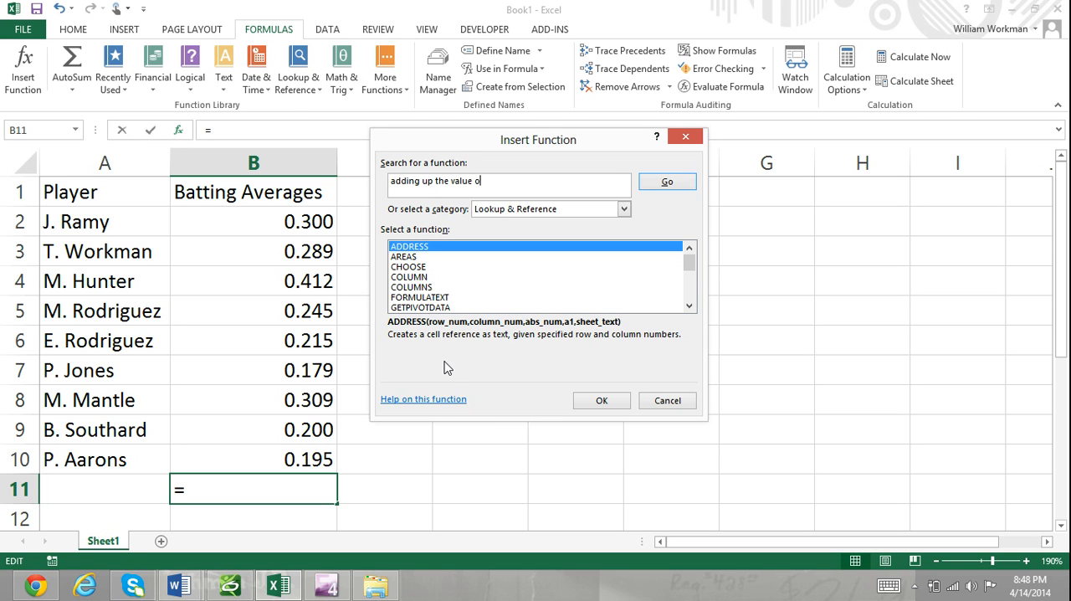
{"action": "type", "text": "f numbers"}
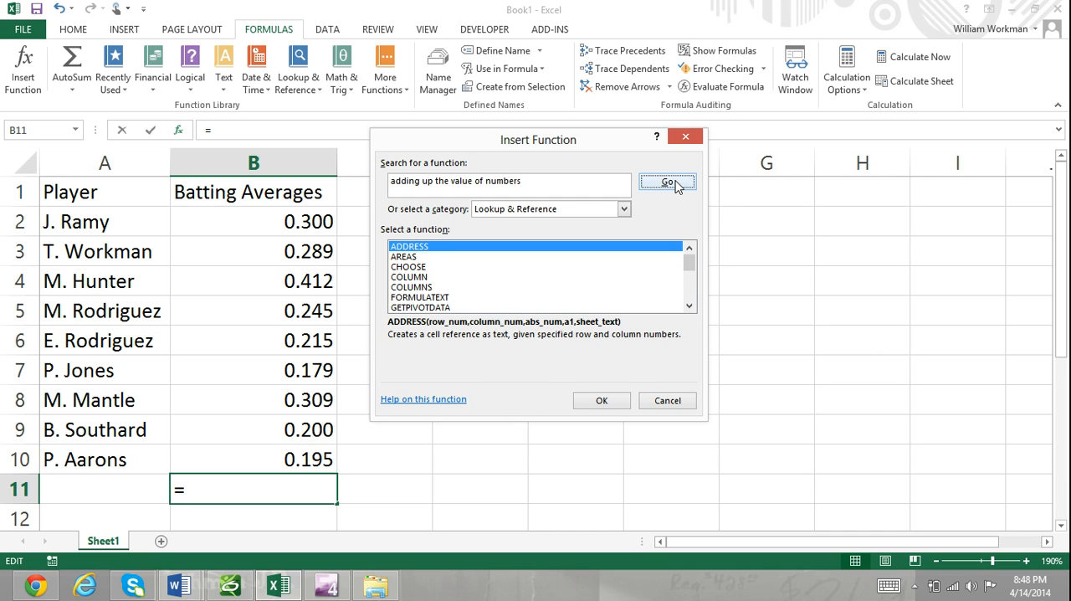
{"action": "left_click", "coordinate": [667, 181]}
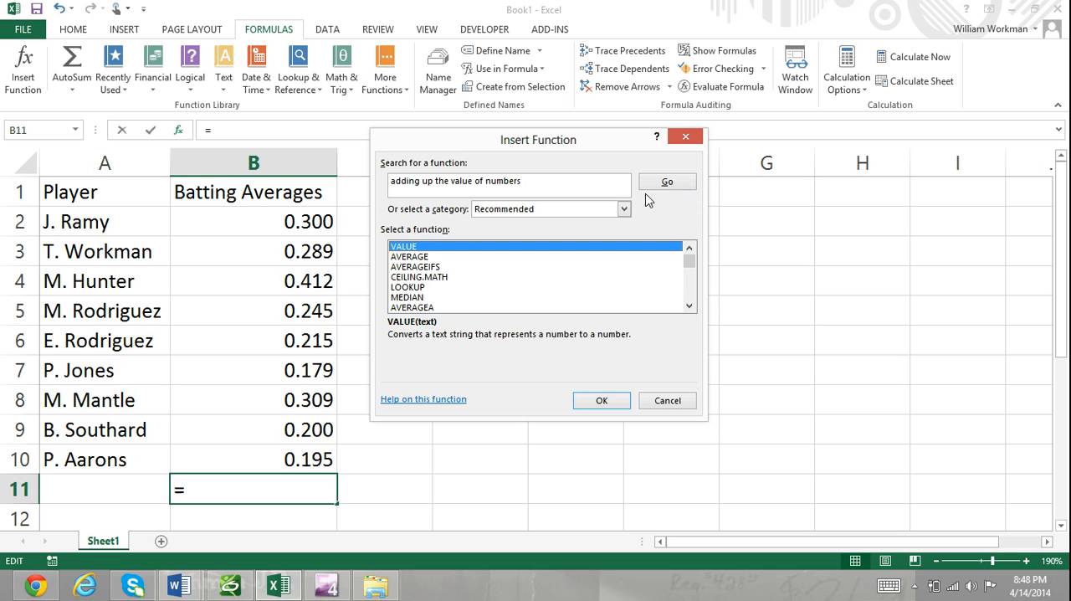
{"action": "mouse_move", "coordinate": [464, 192]}
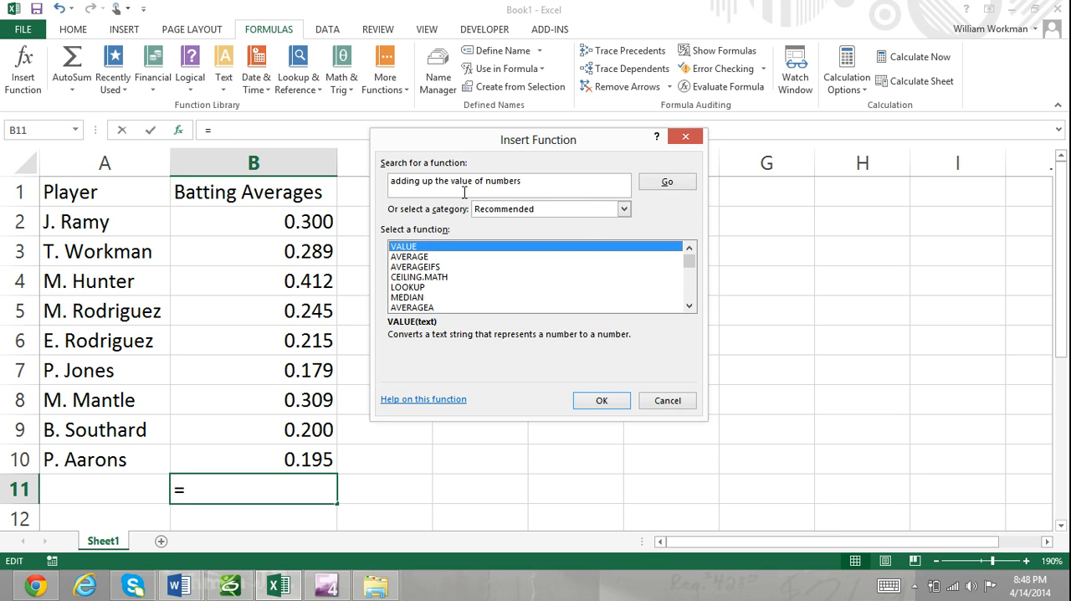
{"action": "mouse_move", "coordinate": [480, 162]}
{"action": "type", "text": "add"}
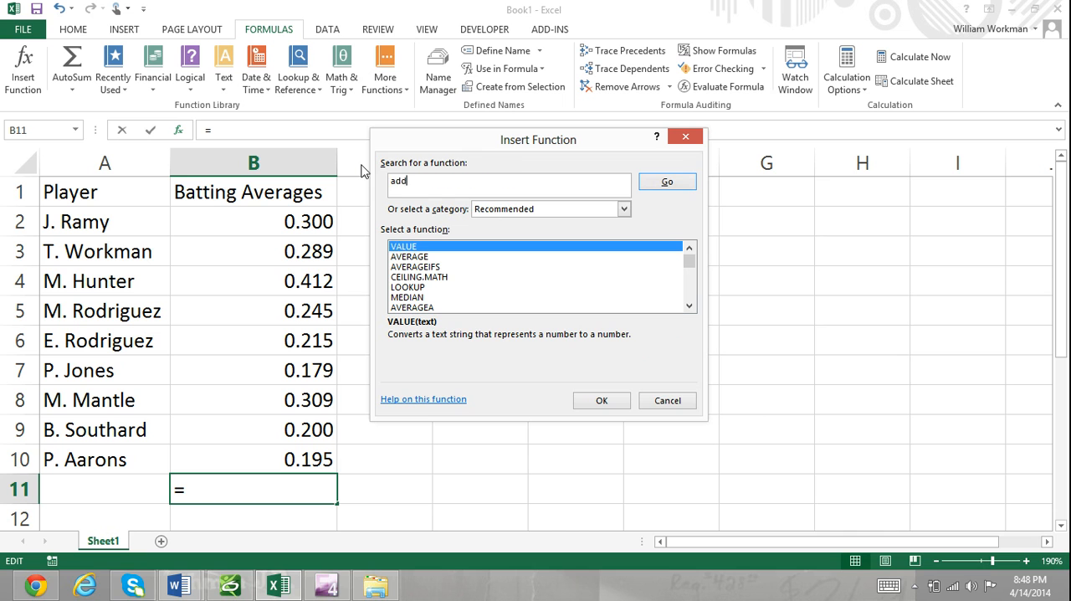
{"action": "type", "text": "number"}
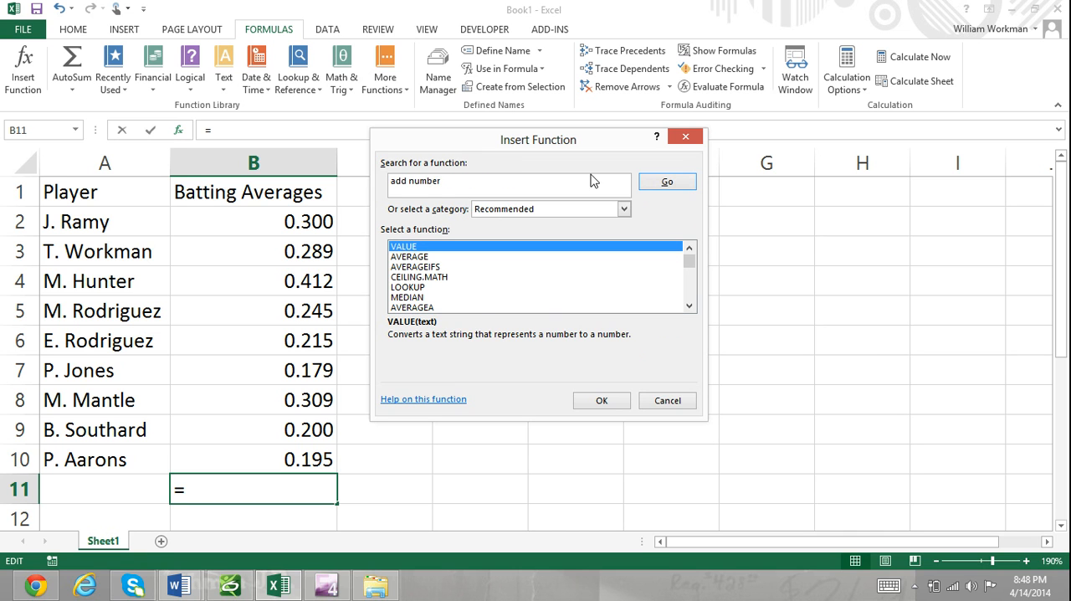
{"action": "left_click", "coordinate": [666, 181]}
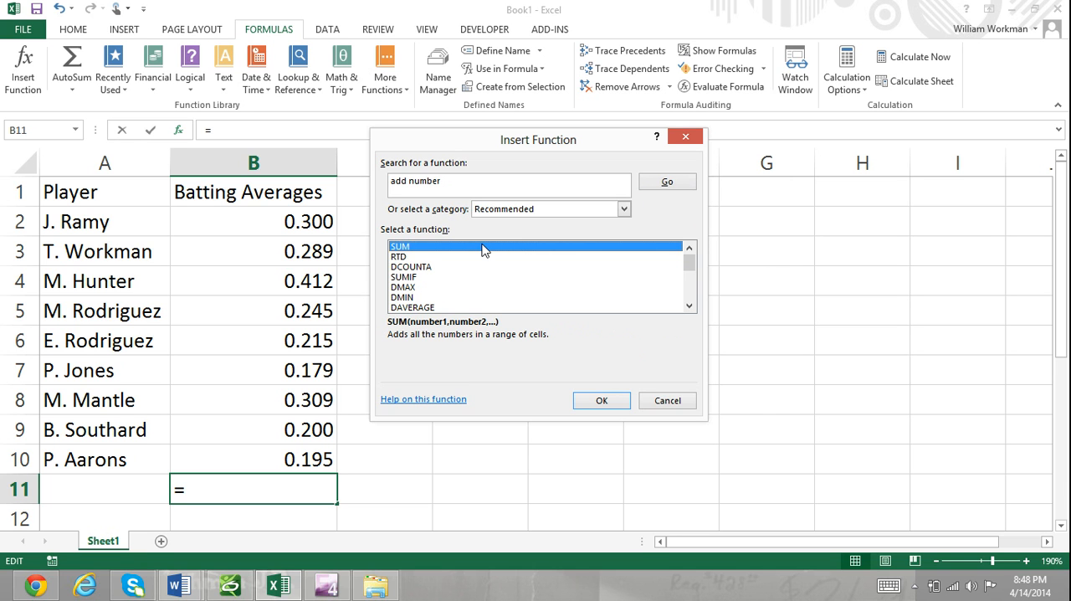
{"action": "mouse_move", "coordinate": [600, 400]}
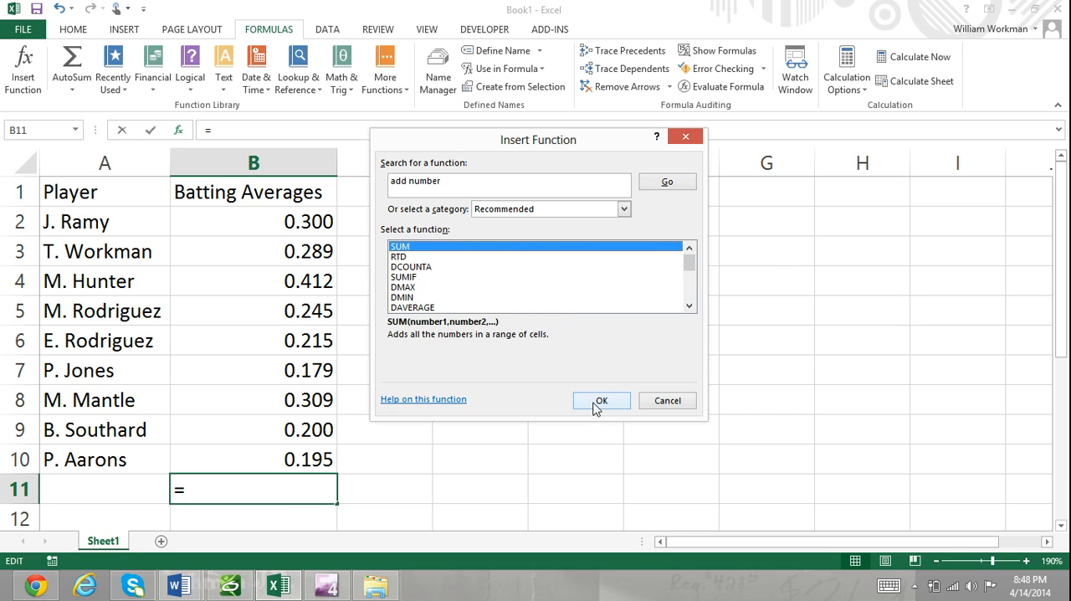
Confirm SUM, opening Function Arguments with B2:B10 proposed.
{"action": "left_click", "coordinate": [600, 400]}
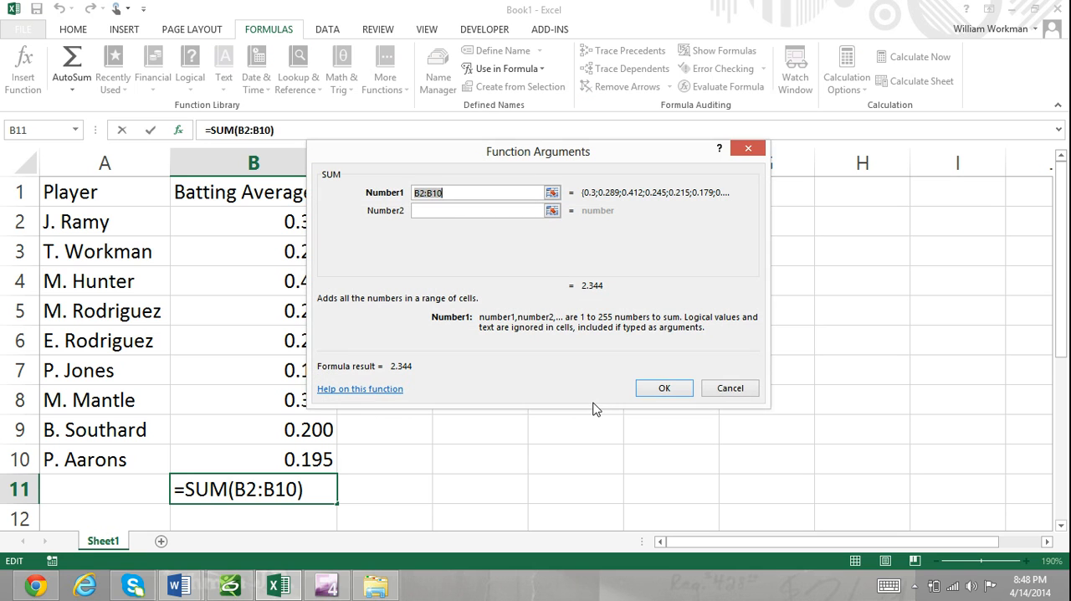
{"action": "mouse_move", "coordinate": [447, 223]}
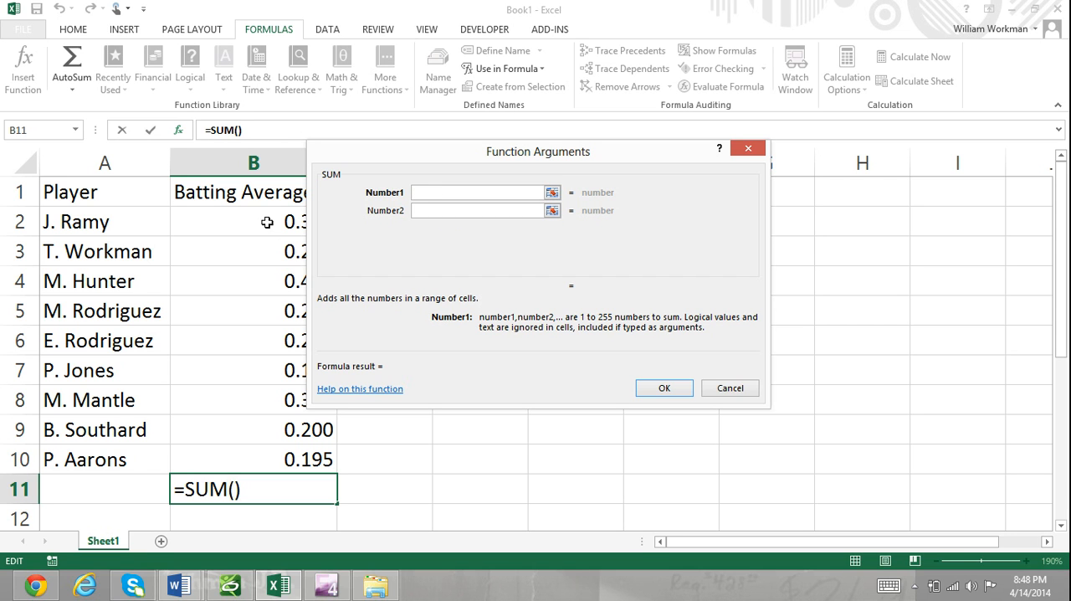
Set SUM's arguments to B2, B3, B4, B5 and range B6:B10, previewing 2.344.
{"action": "left_click", "coordinate": [268, 221]}
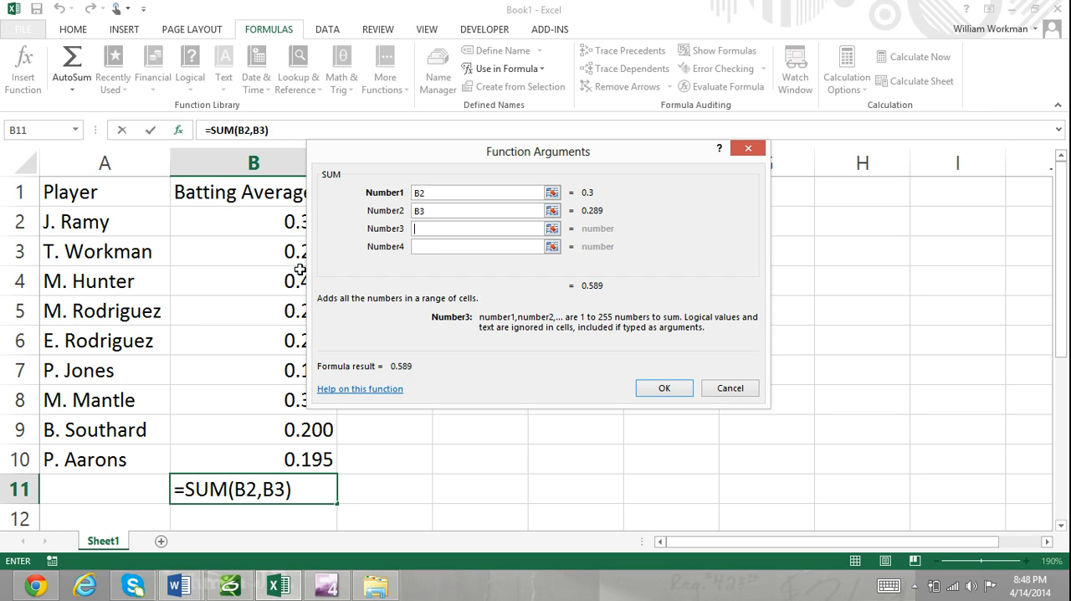
{"action": "type", "text": "B4"}
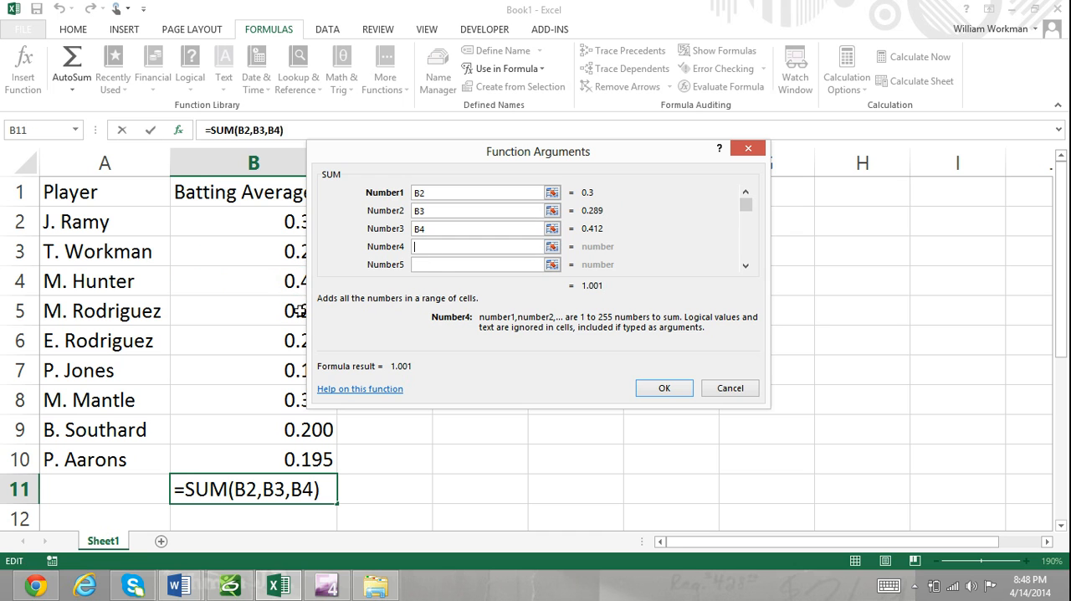
{"action": "type", "text": "B5,B6:B10"}
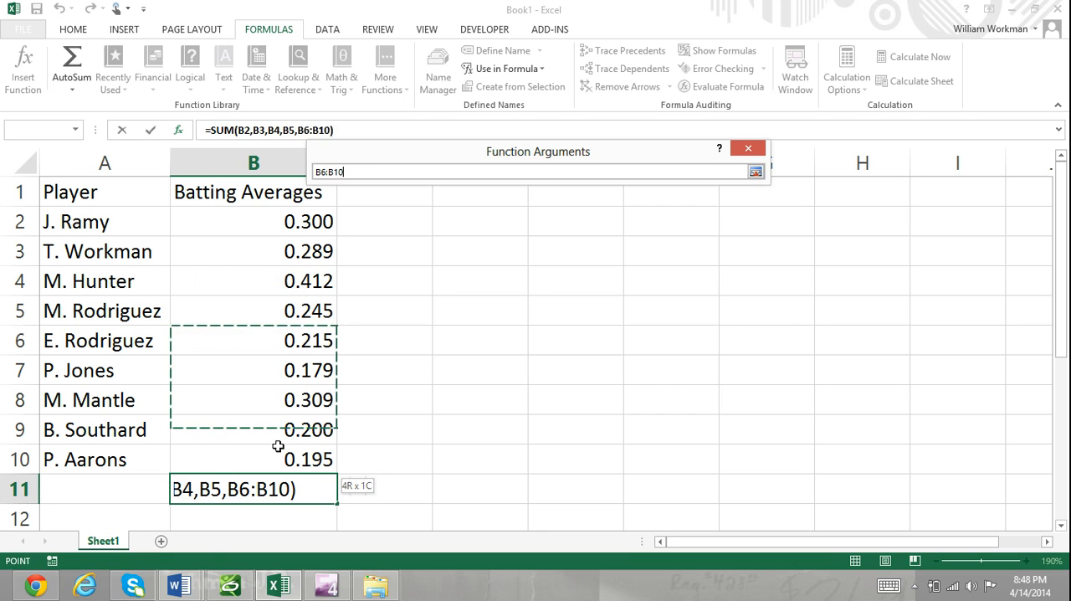
{"action": "left_click", "coordinate": [755, 172]}
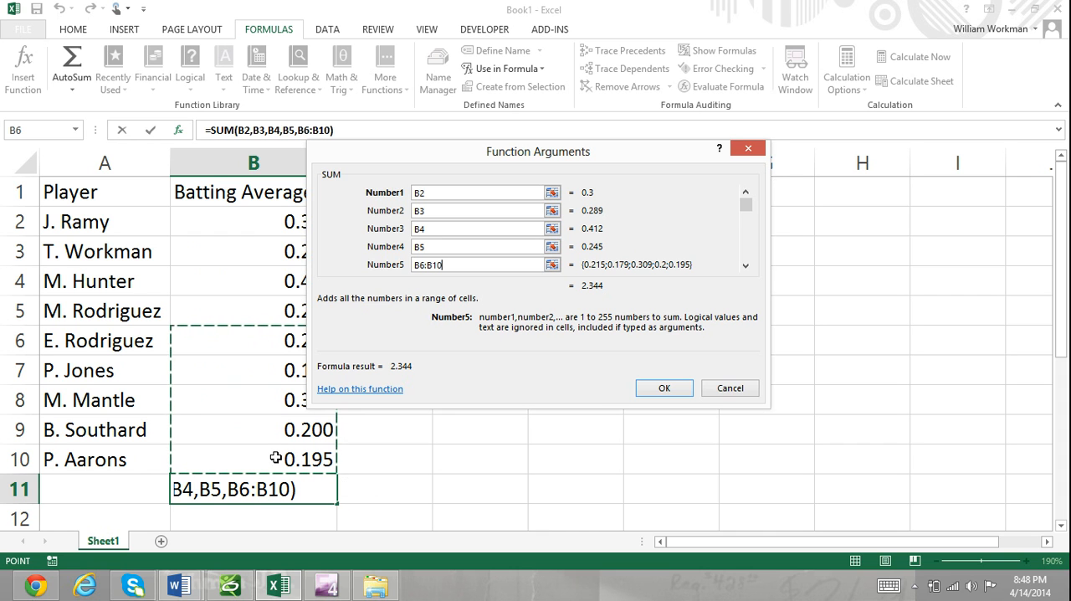